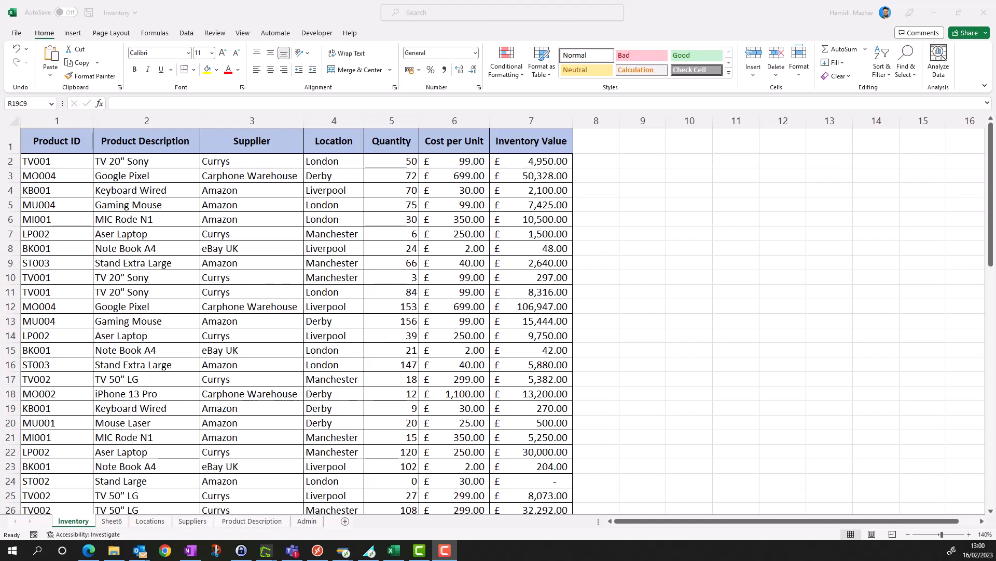
mouse_move(608, 410)
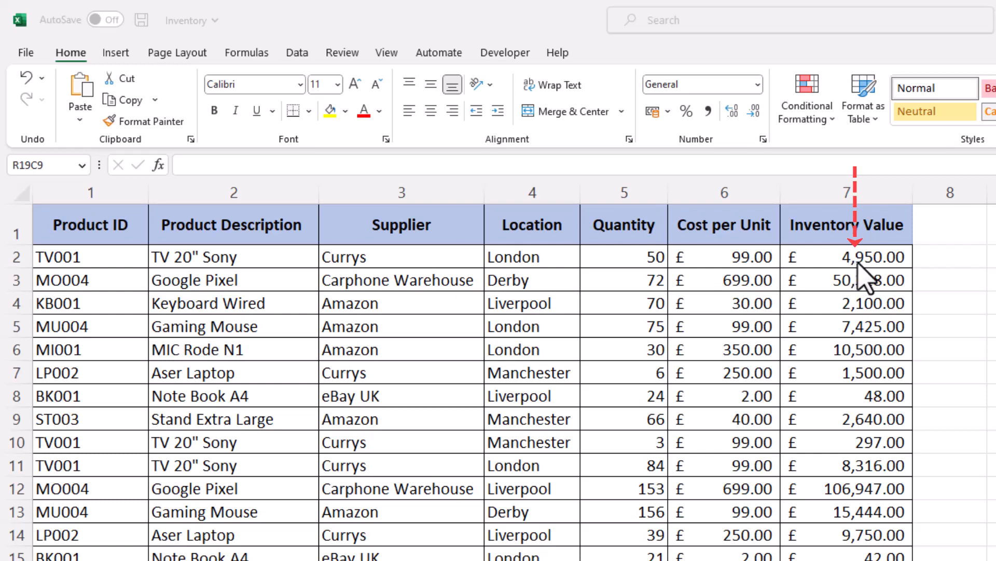
mouse_move(901, 275)
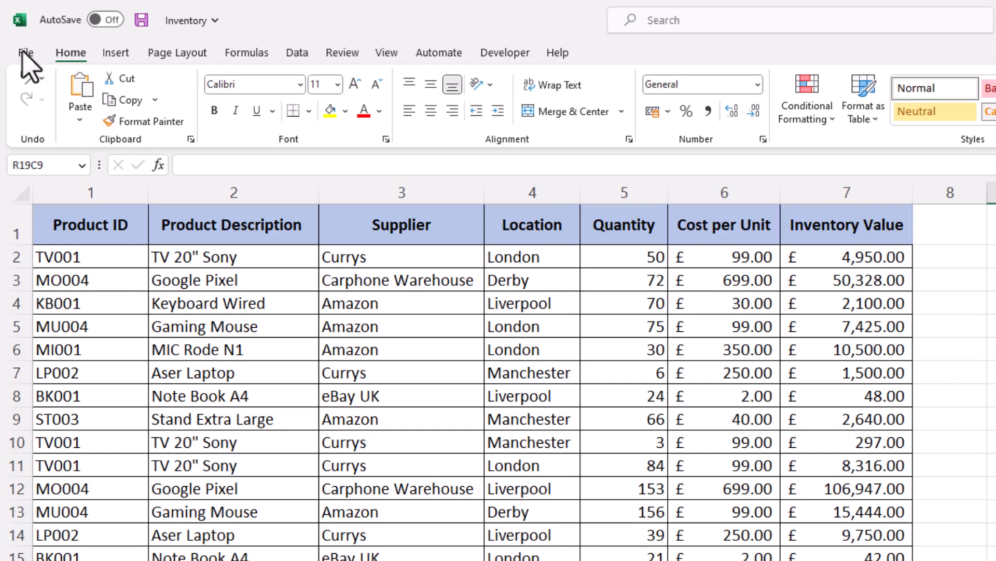
Step: In Excel Options Advanced, uncheck Use system separators to unlock custom decimal and thousands separators
click(24, 52)
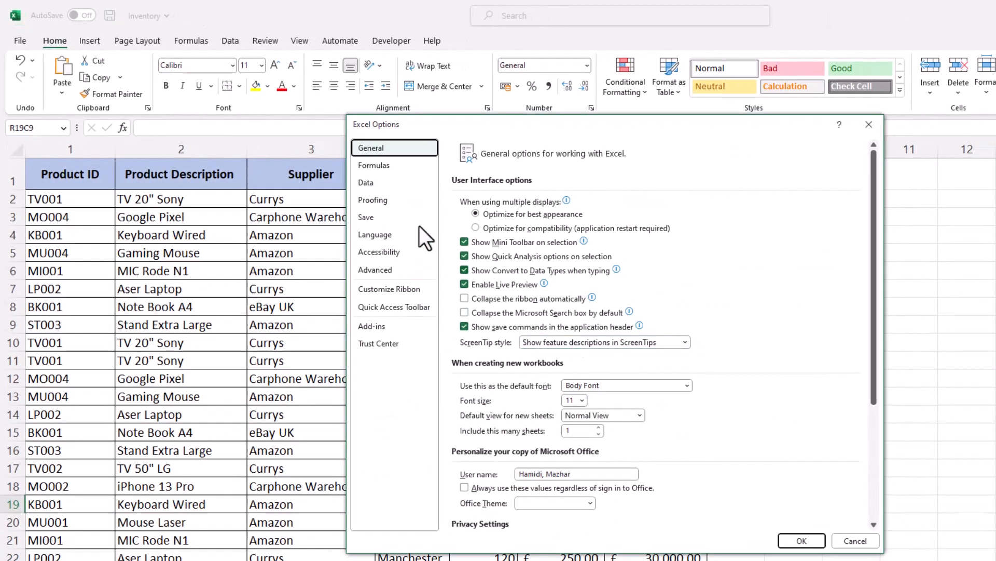
click(375, 270)
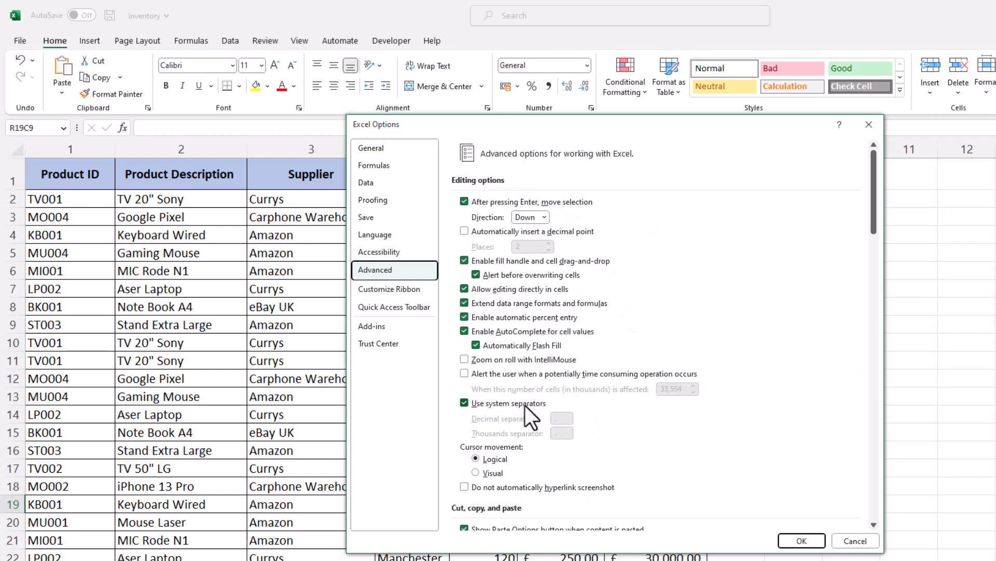
mouse_move(539, 413)
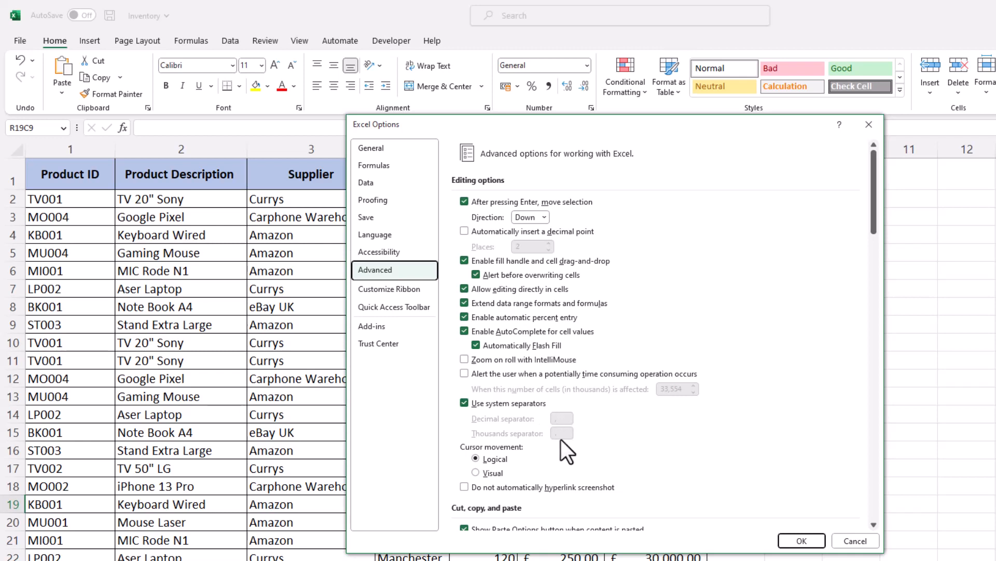
mouse_move(561, 438)
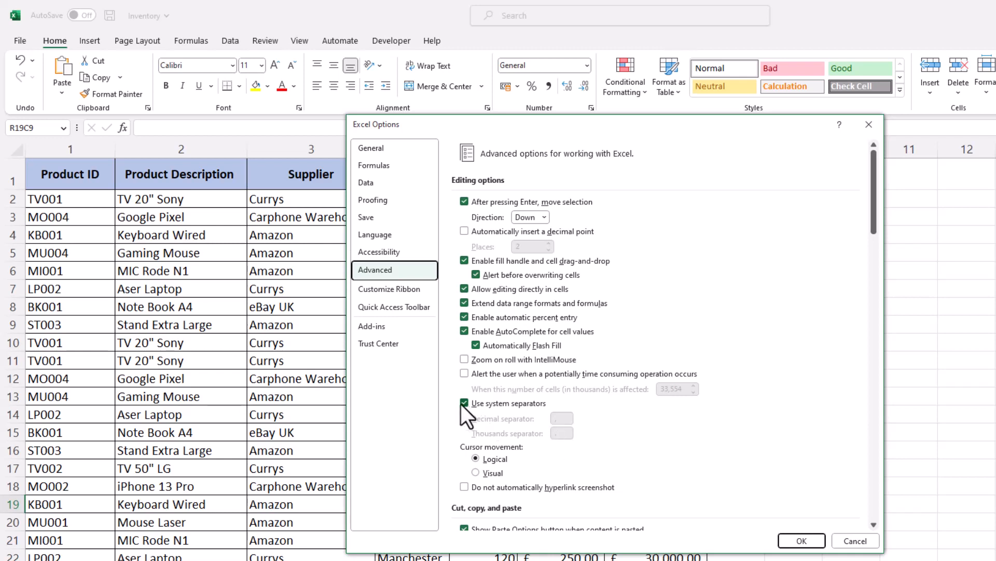
click(464, 402)
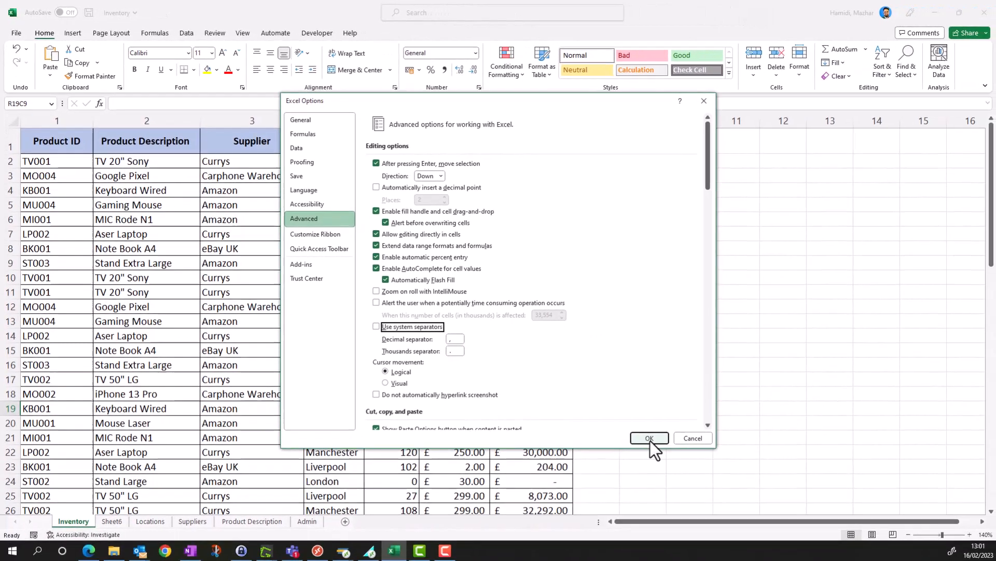
Step: Confirm Excel Options so inventory values display as £4.950,00 with dot thousands and comma decimals
click(648, 437)
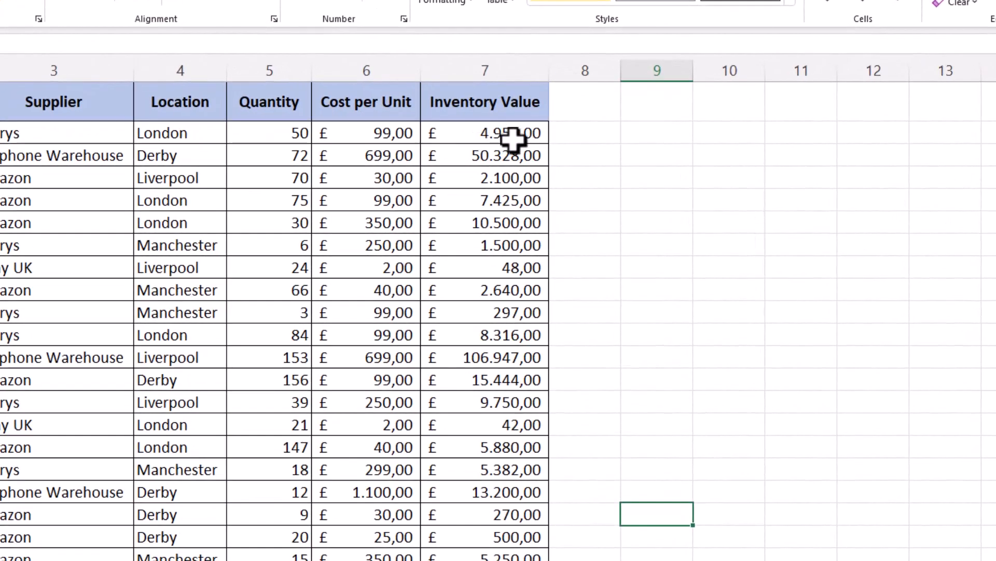
mouse_move(505, 146)
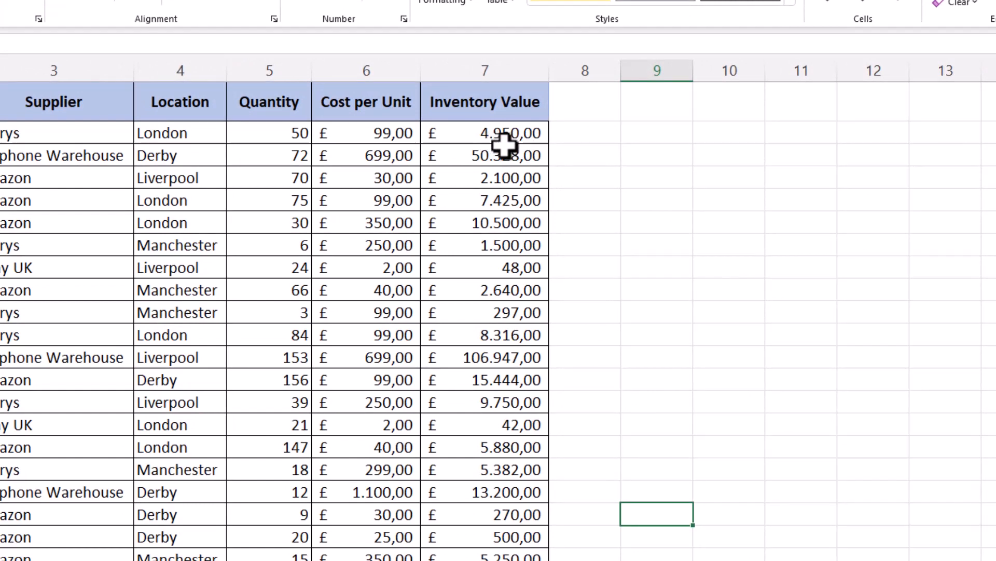
mouse_move(535, 141)
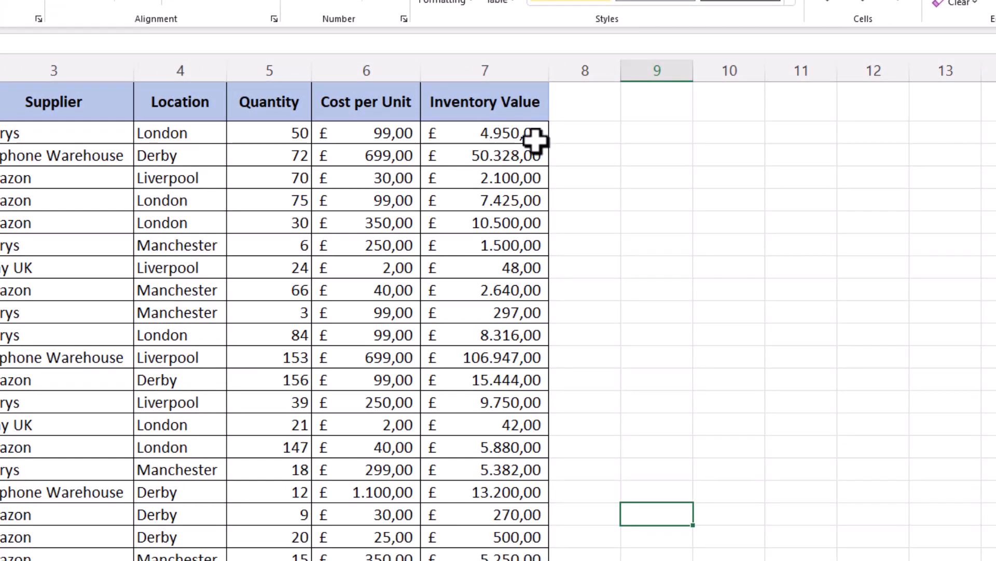